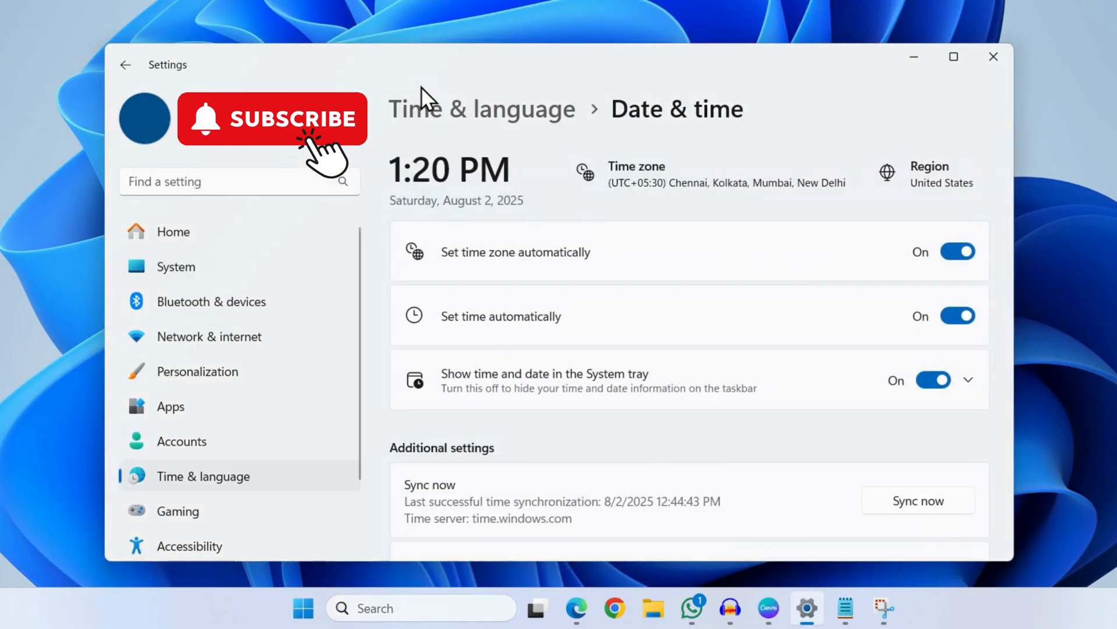
pyautogui.moveTo(507, 271)
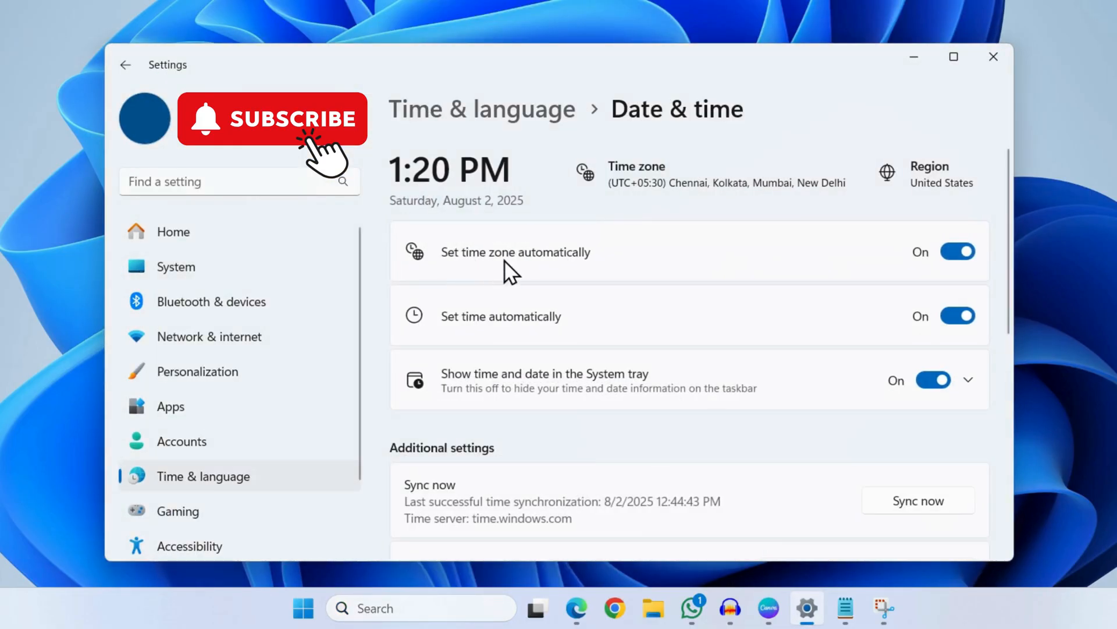
pyautogui.moveTo(534, 339)
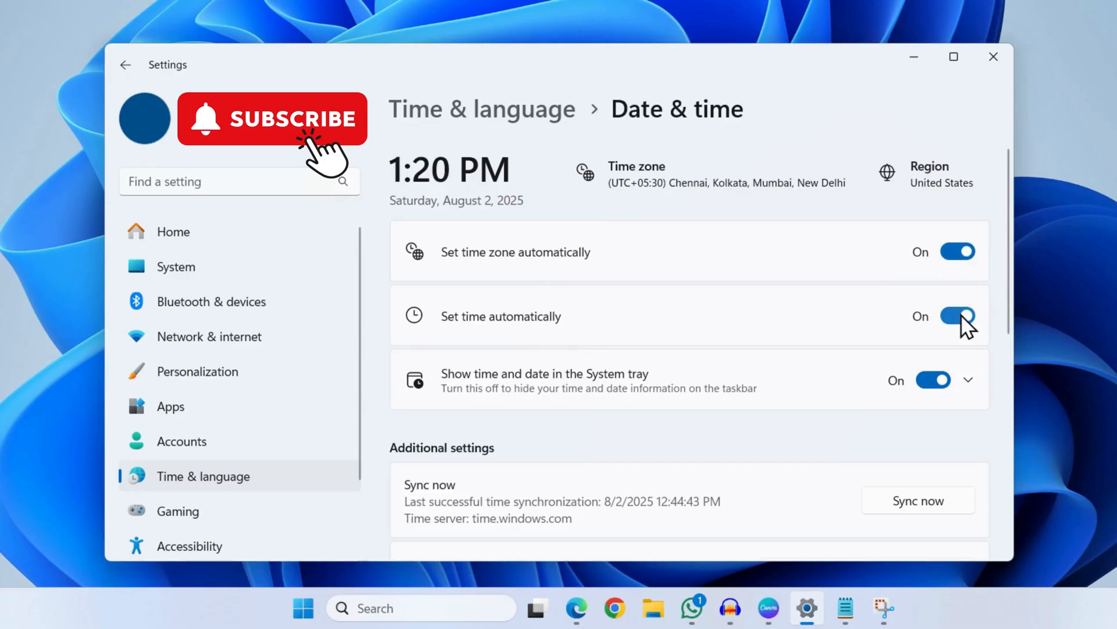
# - Close the Date & time settings with automatic time and time zone left on
pyautogui.click(993, 56)
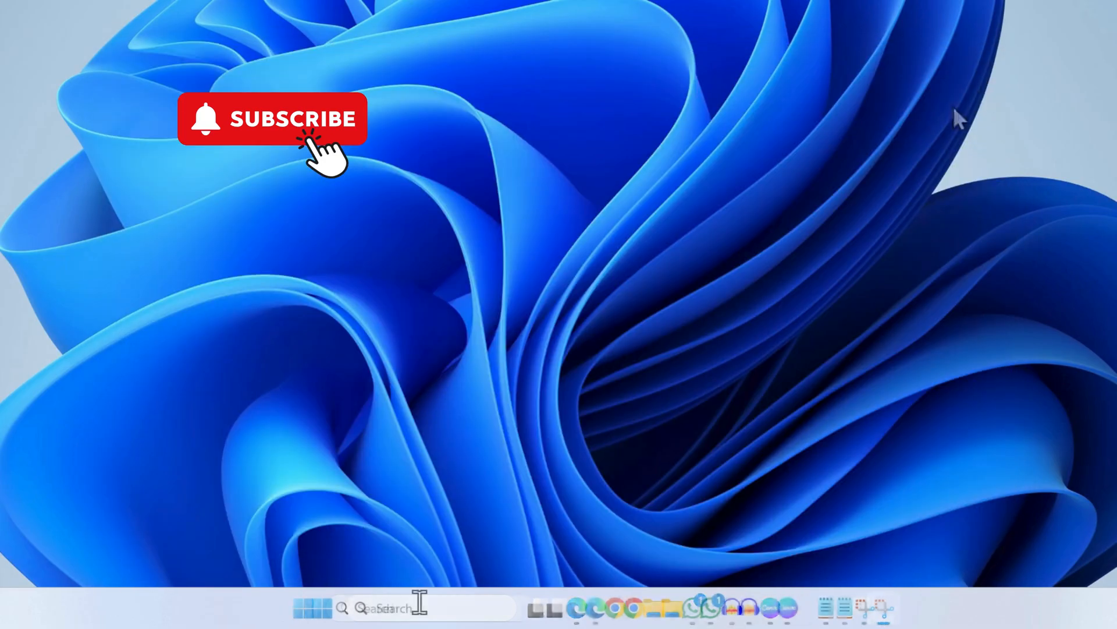
# - Search 'graphic settings' and open the Graphics settings page
pyautogui.write('google chrome')
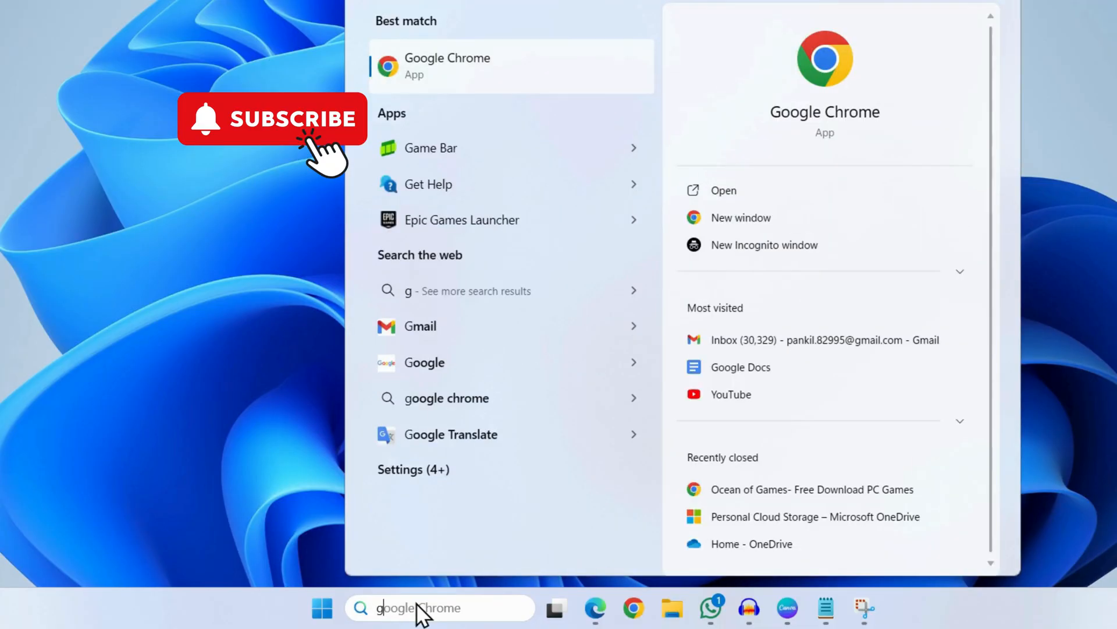
pyautogui.write('graphic settings')
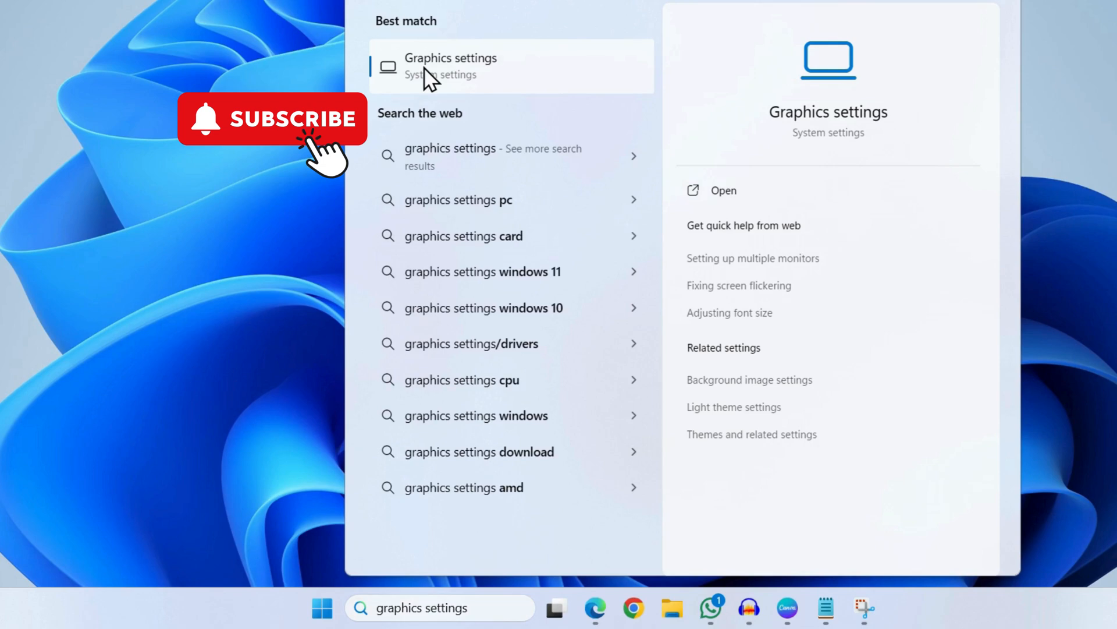
pyautogui.click(451, 65)
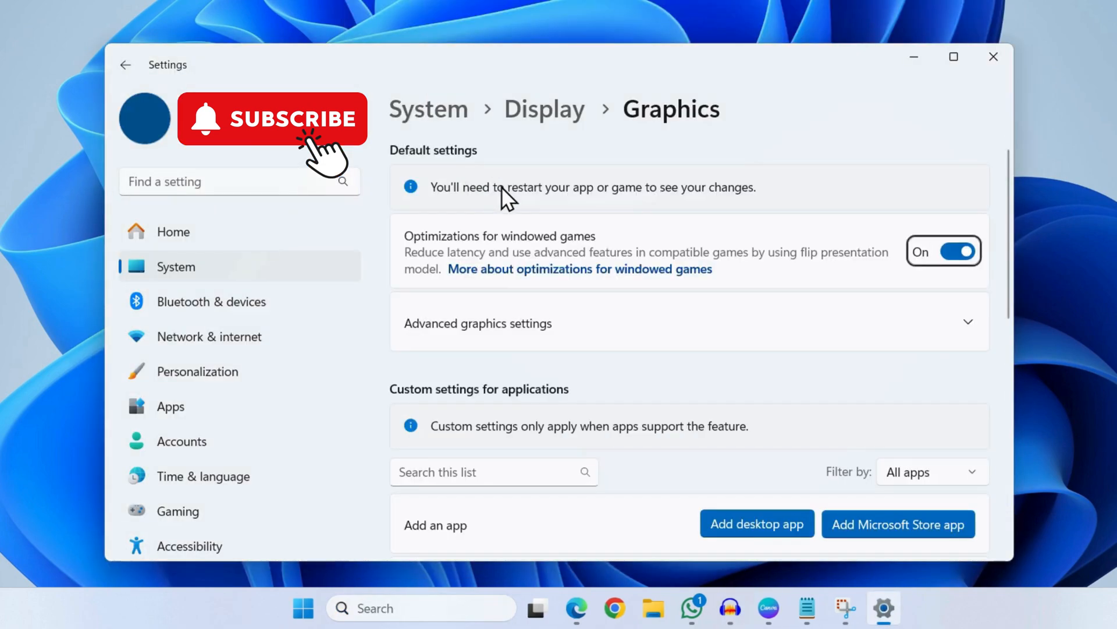
pyautogui.moveTo(488, 255)
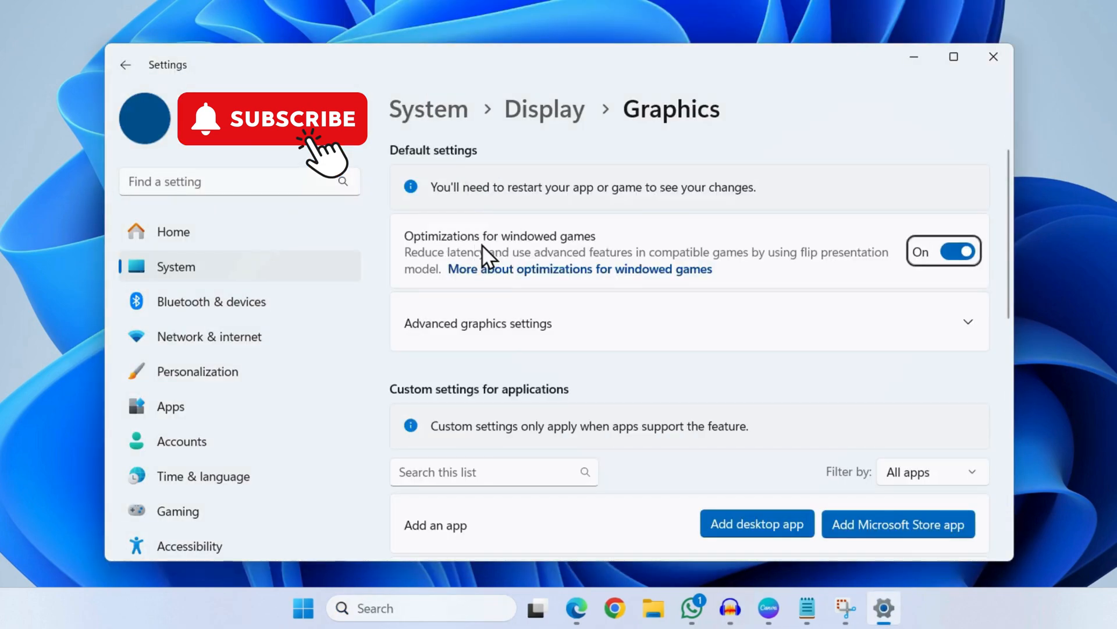
# - Turn off optimizations for windowed games and hardware-accelerated GPU scheduling
pyautogui.click(958, 251)
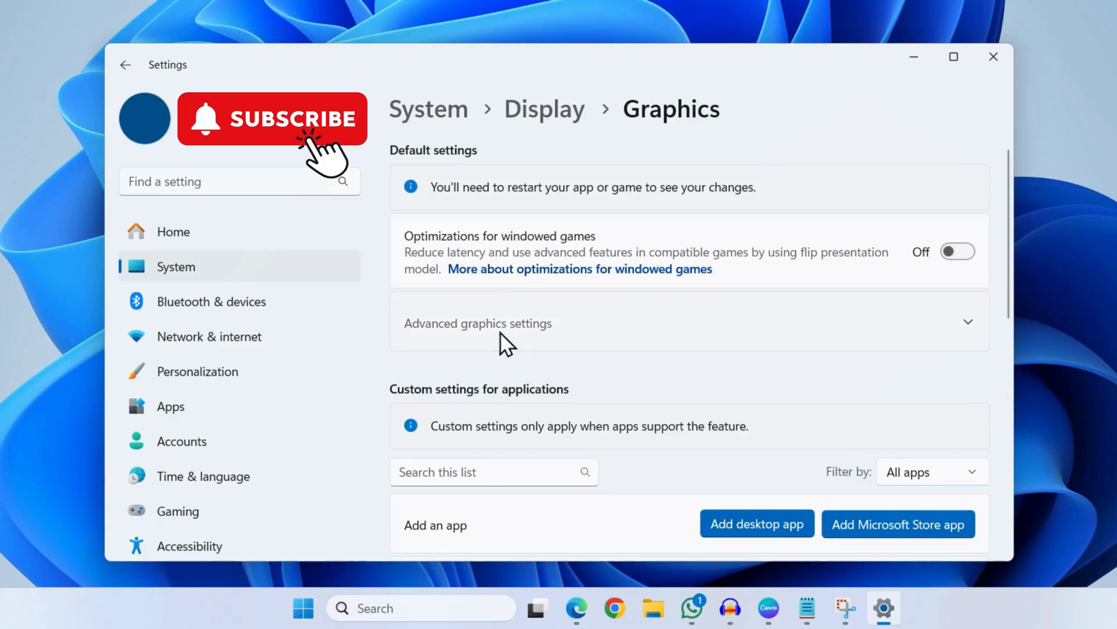
pyautogui.click(477, 323)
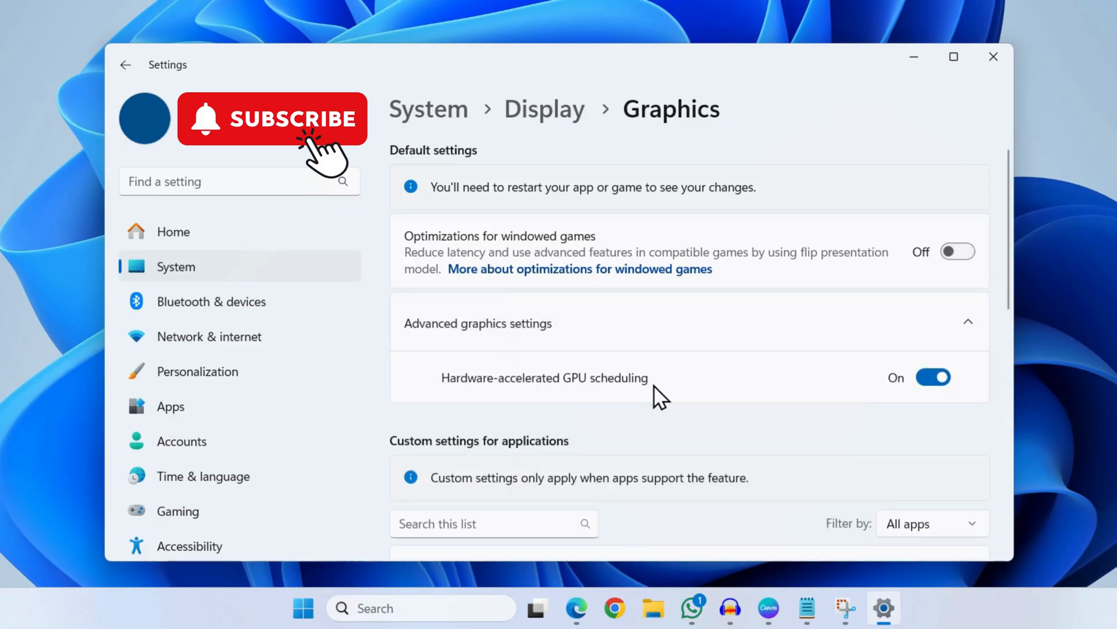
pyautogui.click(934, 377)
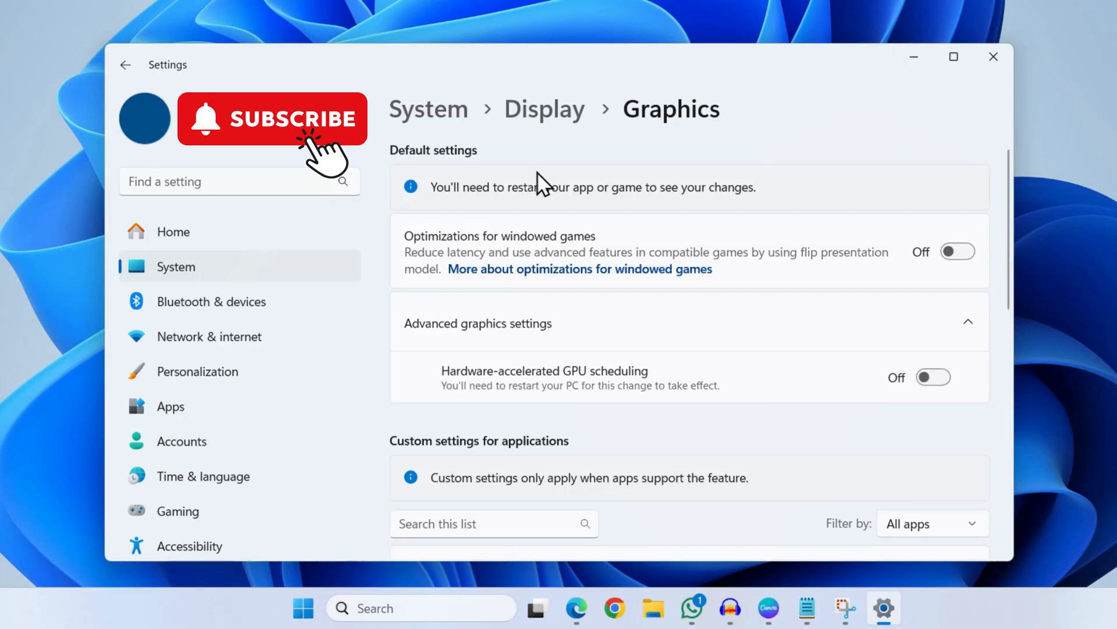
pyautogui.moveTo(674, 207)
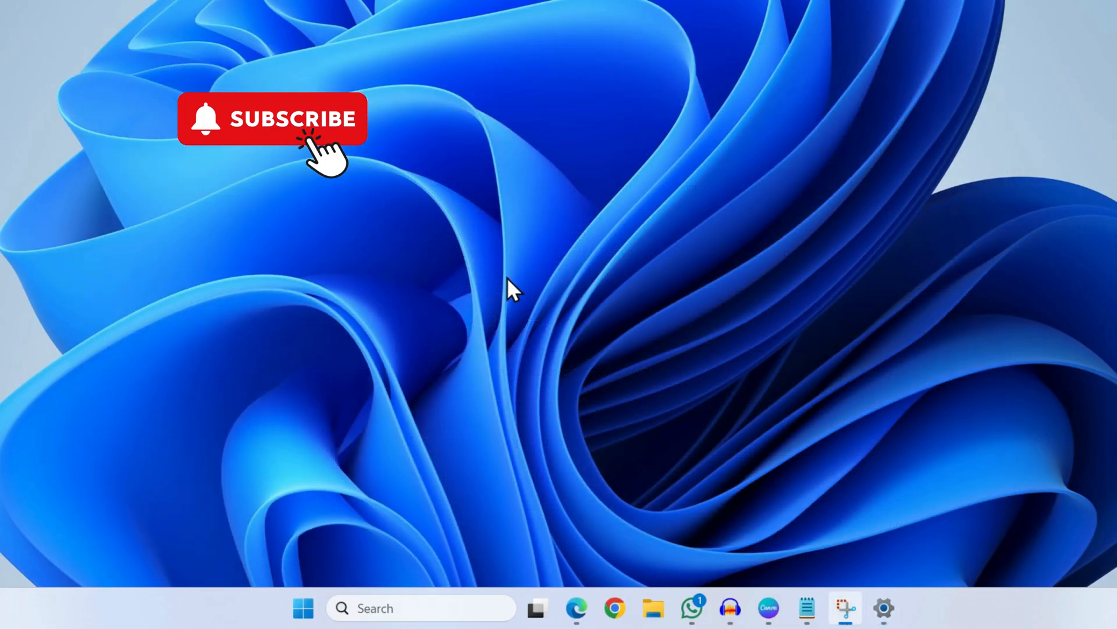
pyautogui.moveTo(396, 535)
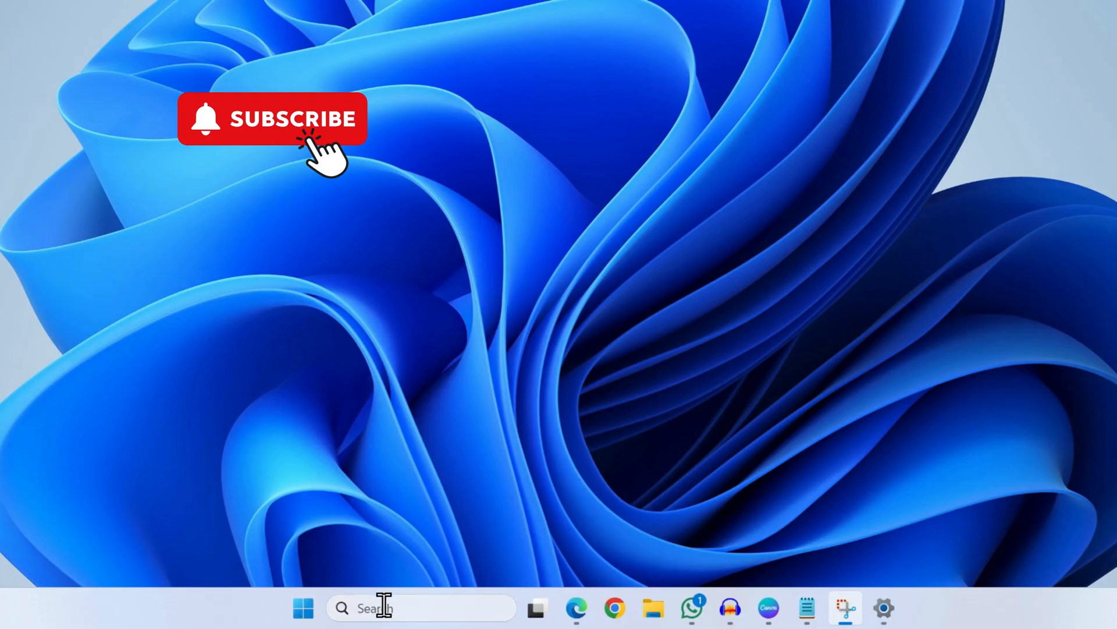
# - Search 'notepad' and bring up more options for the Notepad result
pyautogui.write('notepad')
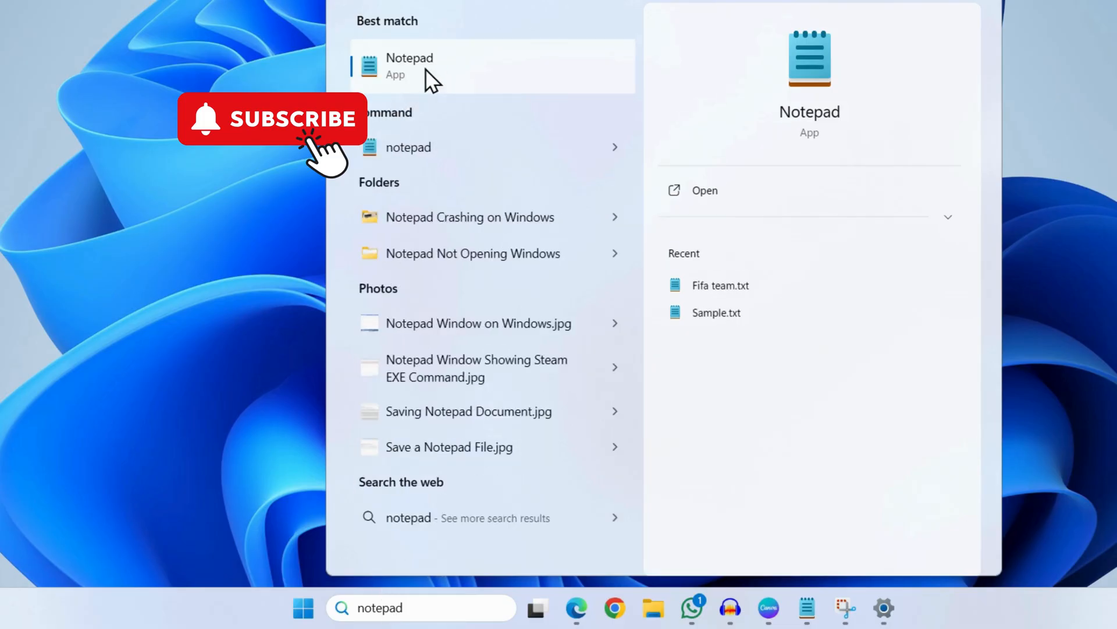
pyautogui.rightClick(409, 65)
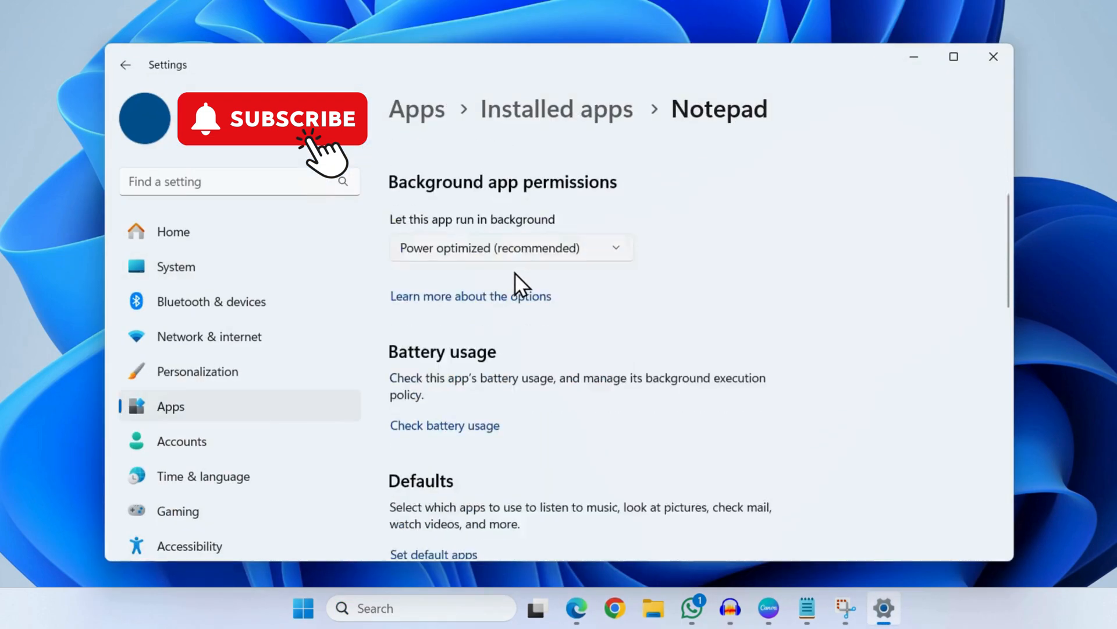
# - Scroll to Notepad's reset section, then minimize the Settings window
pyautogui.scroll(-3)
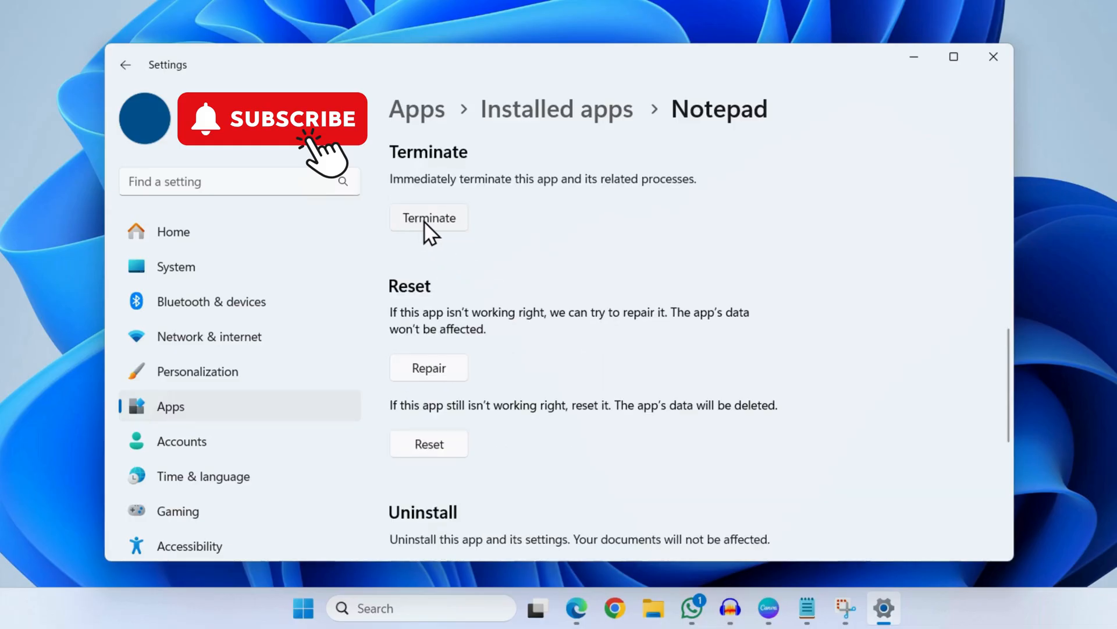
pyautogui.scroll(-3)
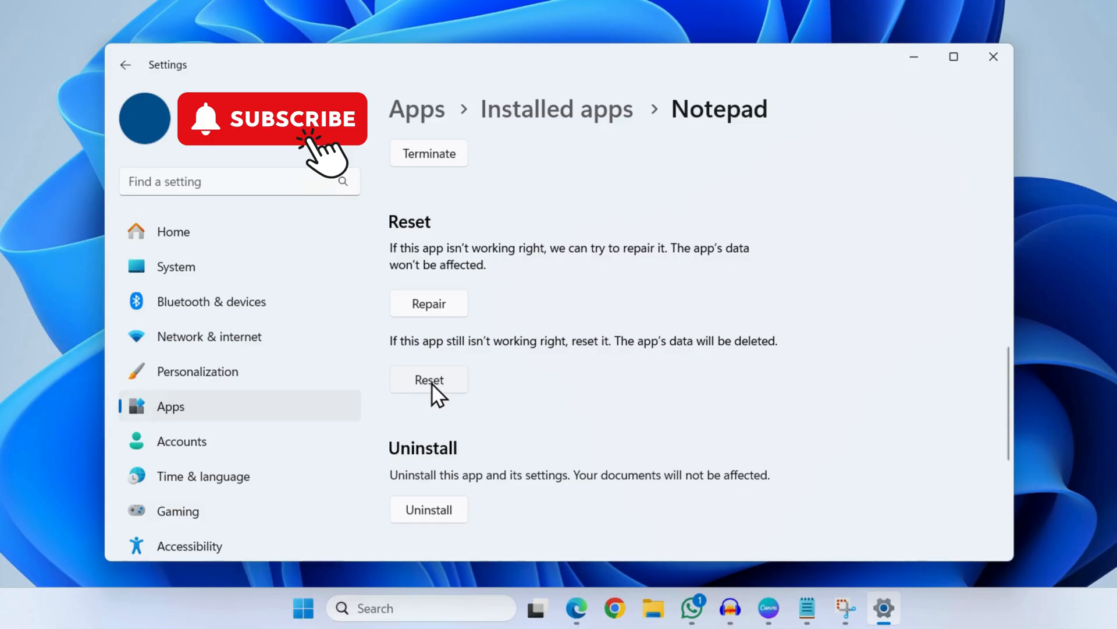
pyautogui.moveTo(915, 98)
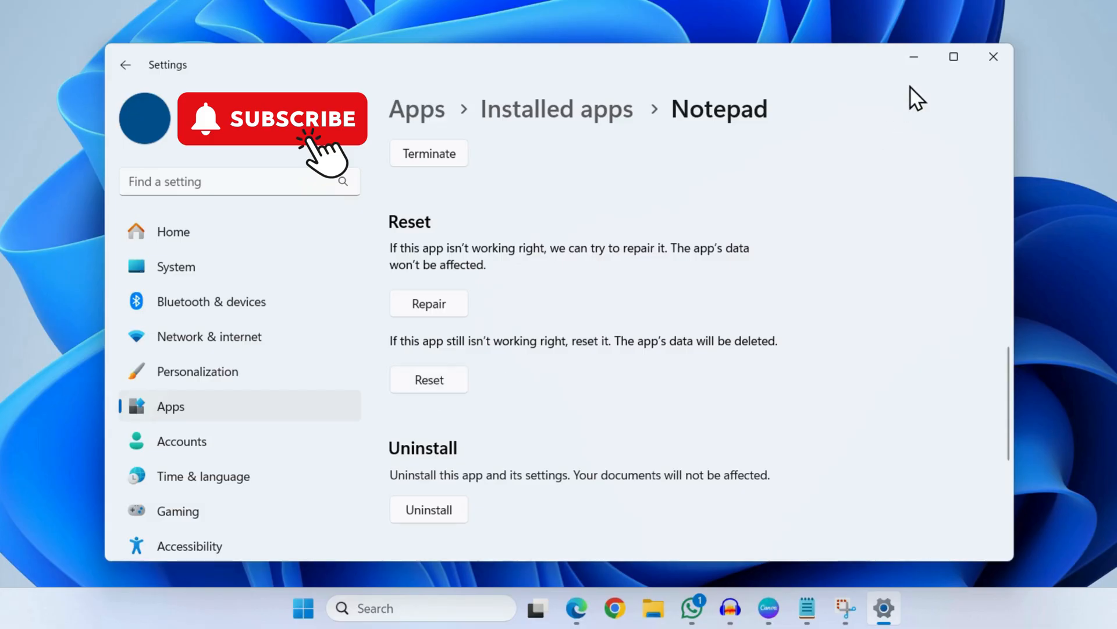
pyautogui.click(993, 56)
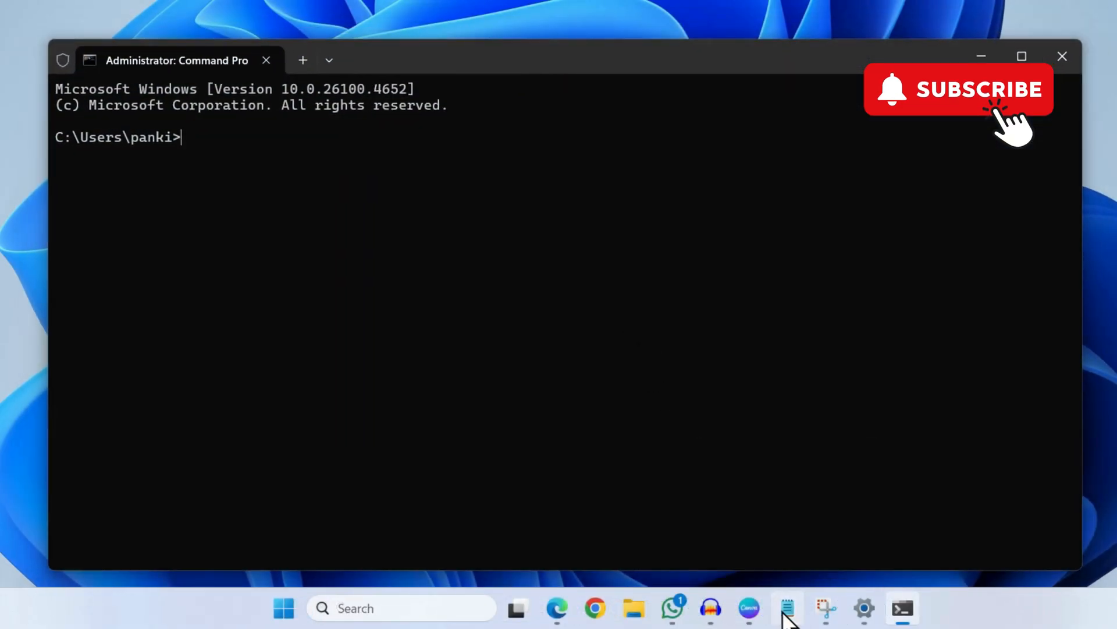
# - Run sfc /scannow in the admin Command Prompt and select the icacls reset command line
pyautogui.click(787, 608)
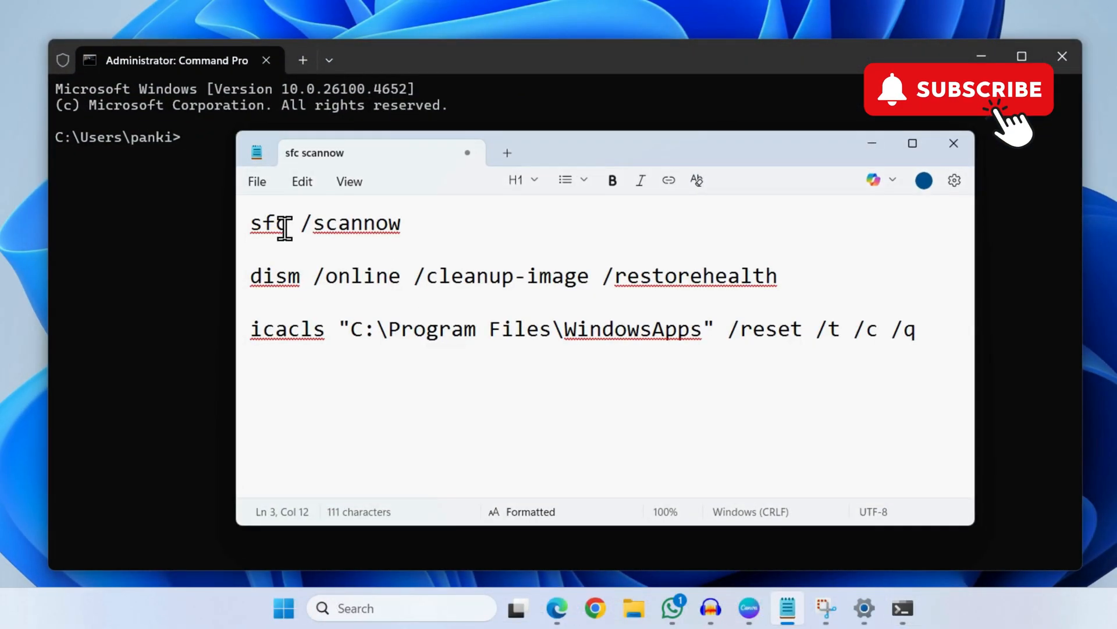
pyautogui.click(407, 223)
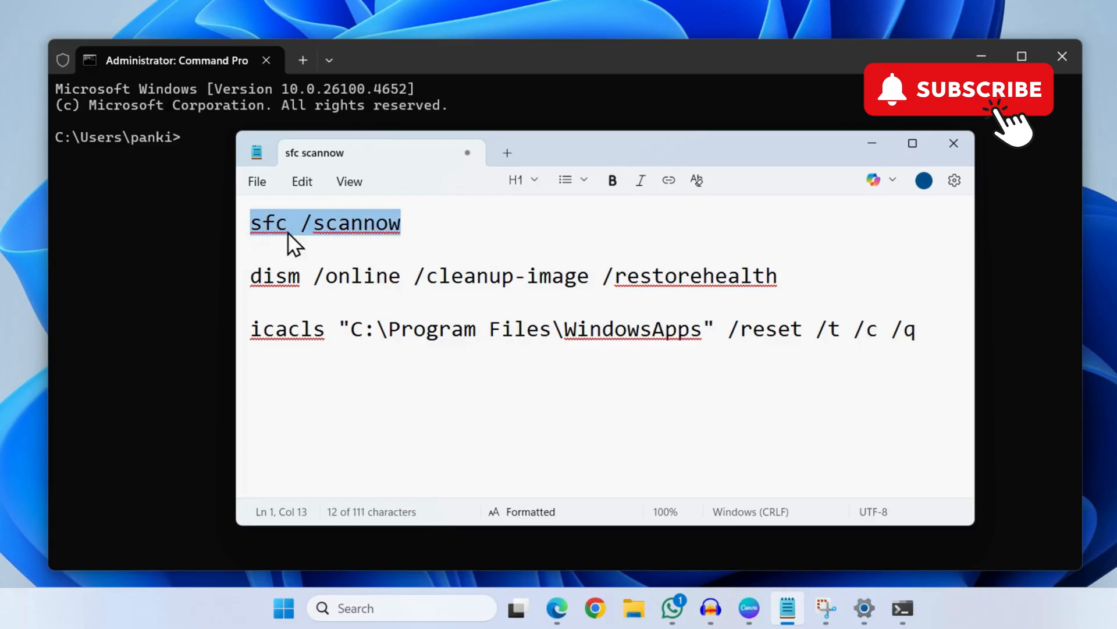
pyautogui.write('sfc /scannow')
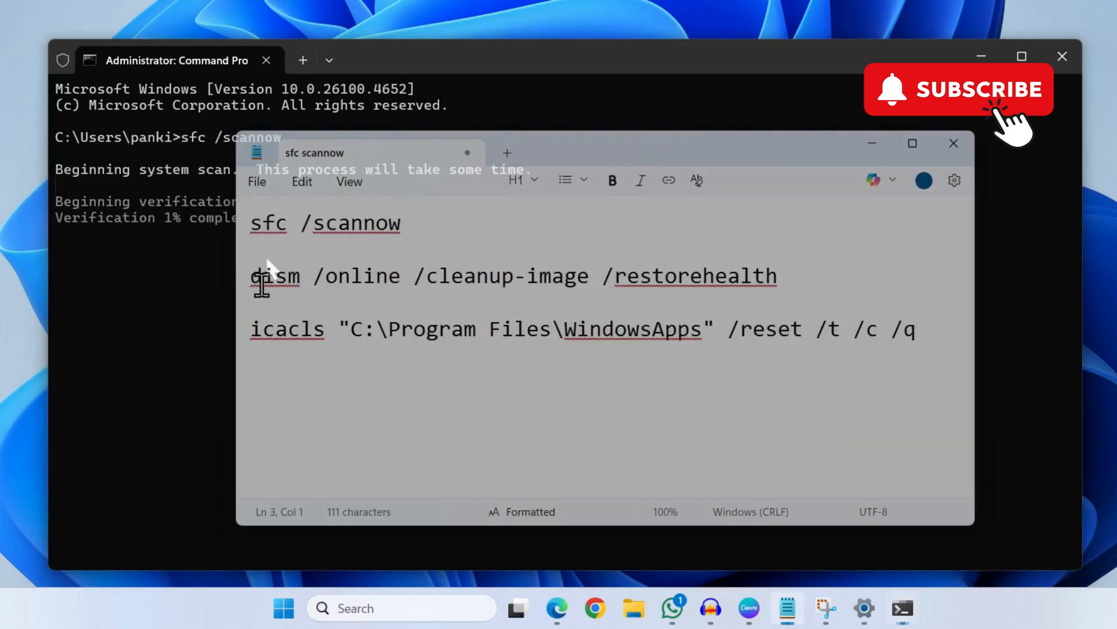
pyautogui.moveTo(250, 276); pyautogui.dragTo(799, 276)
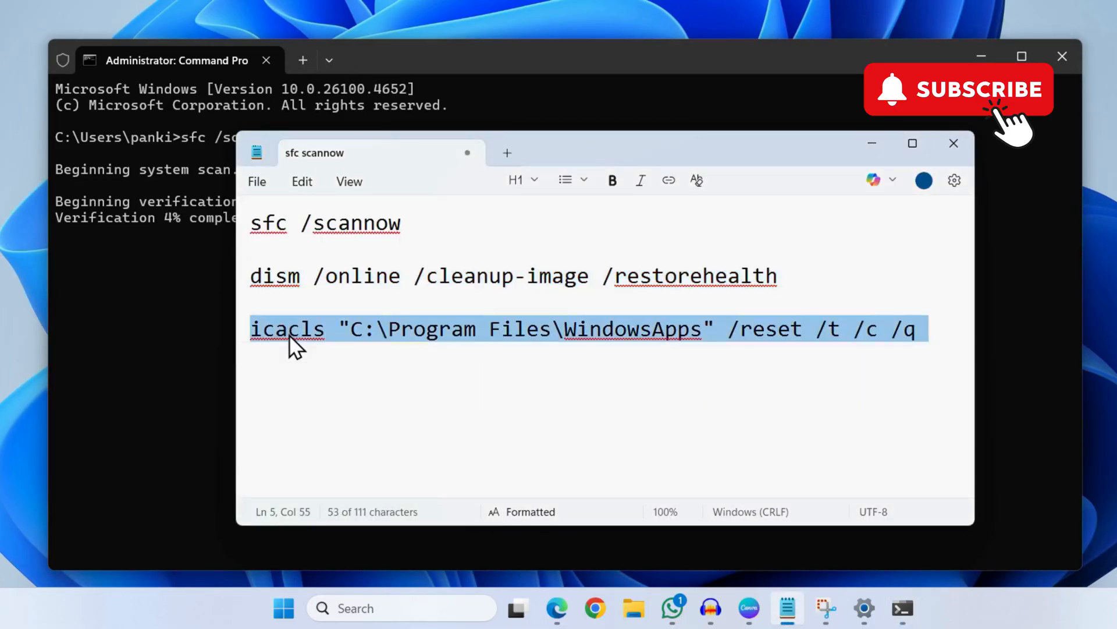
pyautogui.click(954, 143)
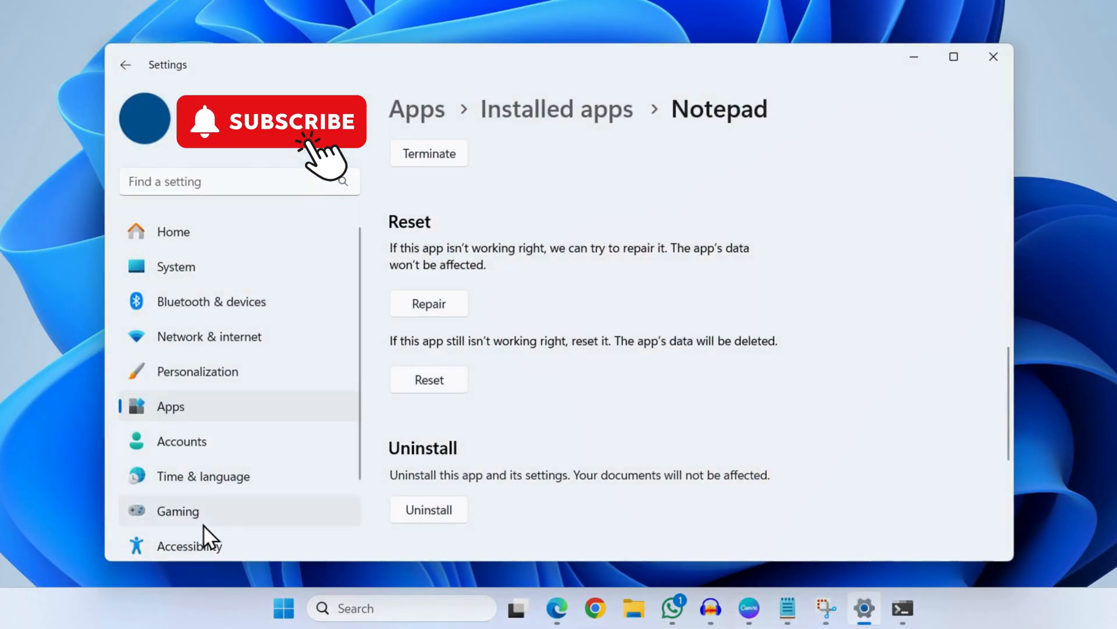
# - Go to Windows Update and start checking for updates
pyautogui.click(202, 538)
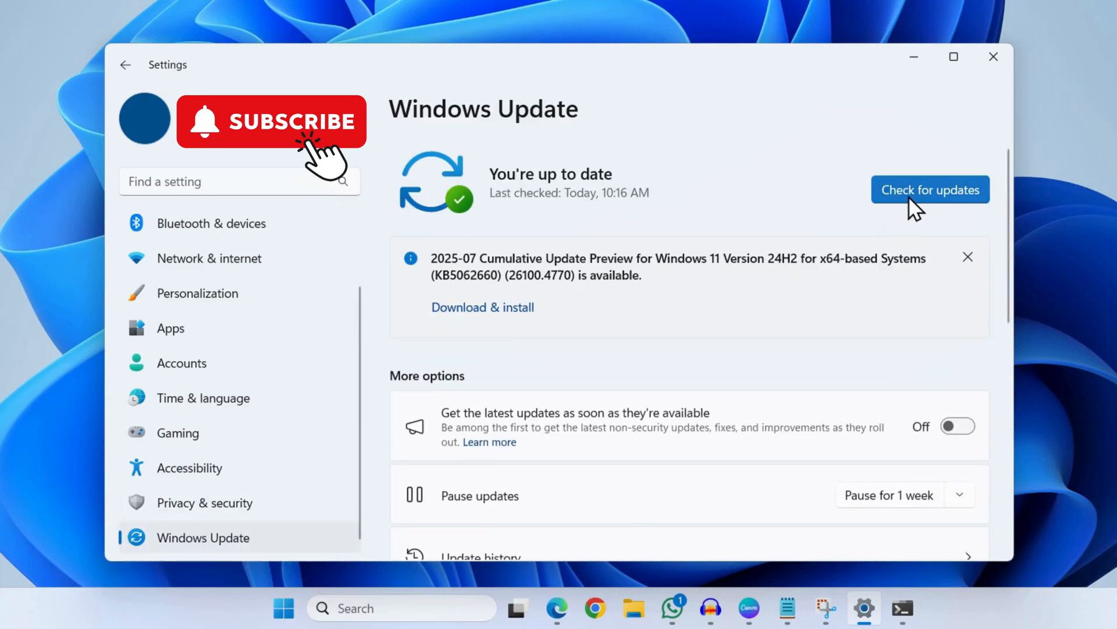
pyautogui.click(929, 190)
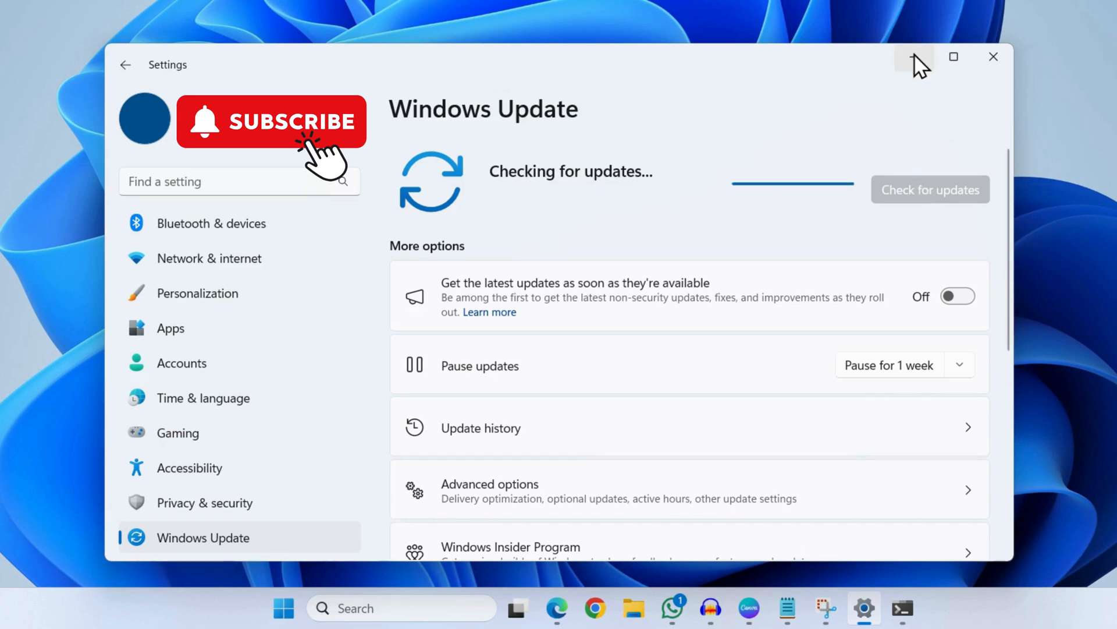
pyautogui.moveTo(915, 57)
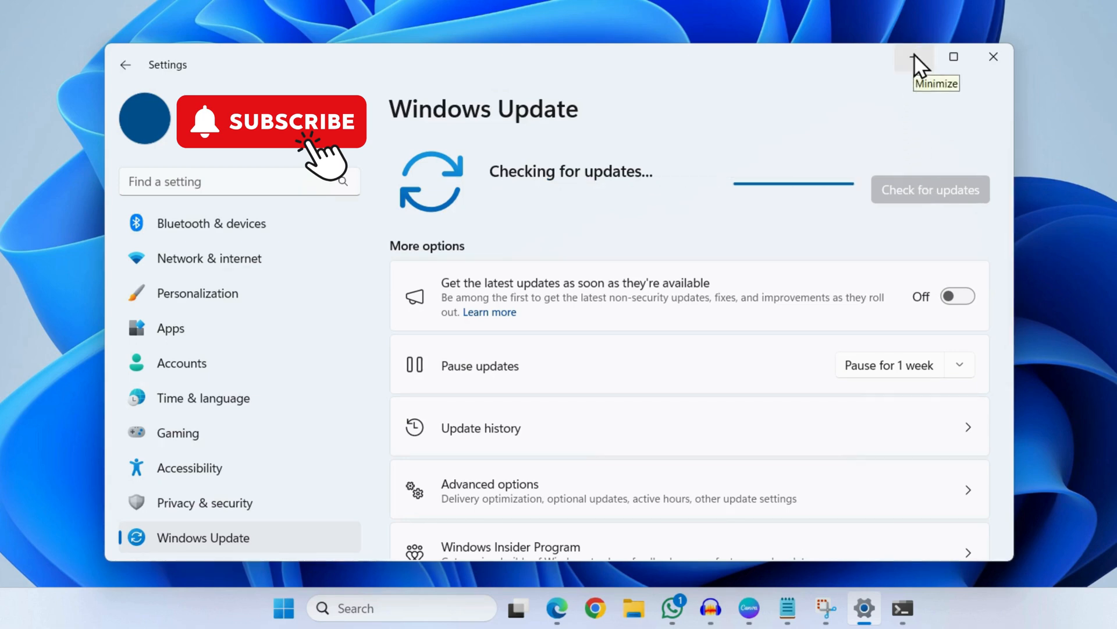